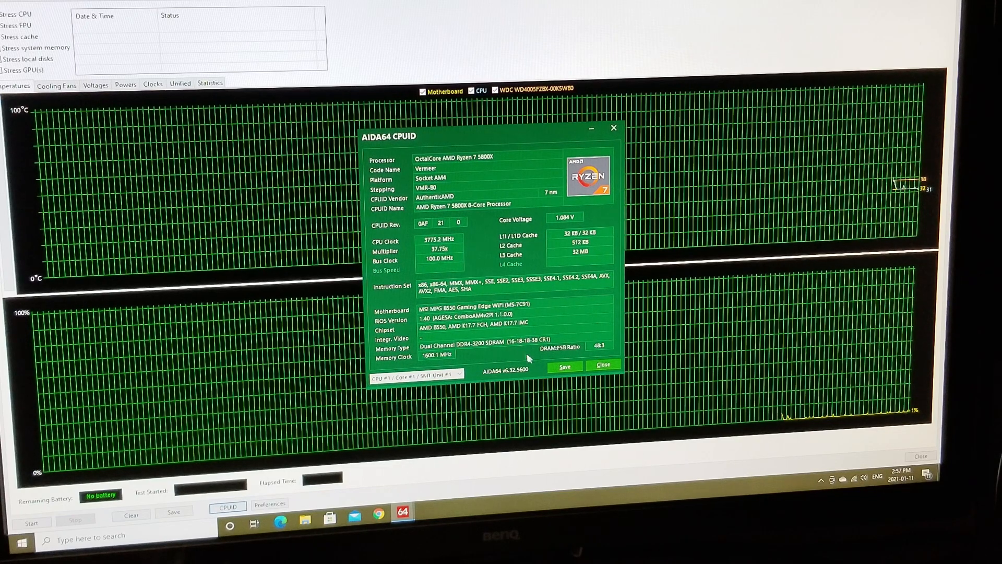
- Close the Ryzen 7 5800X CPUID details dialog to return to the stability test graphs
{"action": "left_click", "coordinate": [602, 365]}
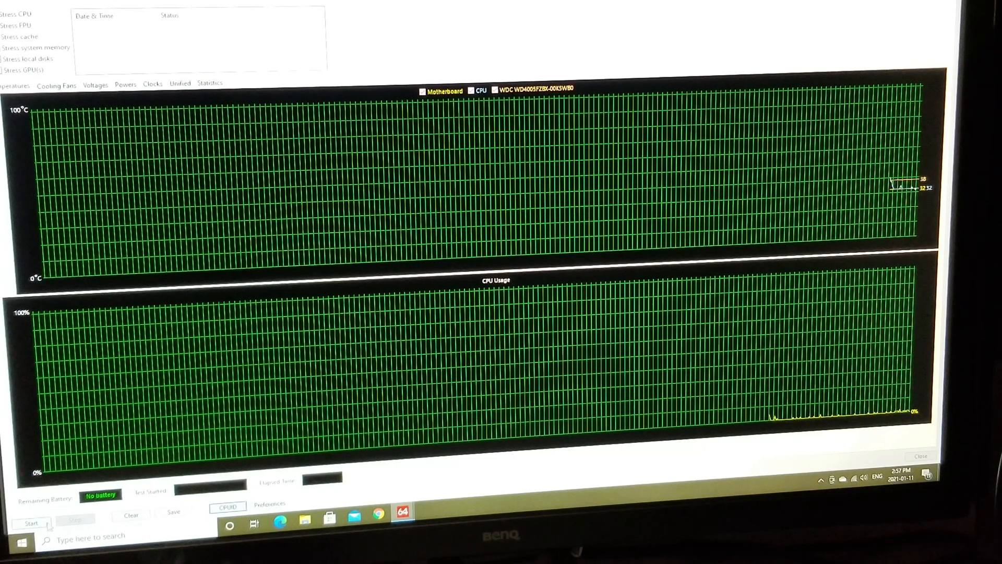
- Start the AIDA64 stress test and let CPU usage reach 100% at about 81°C
{"action": "left_click", "coordinate": [32, 521]}
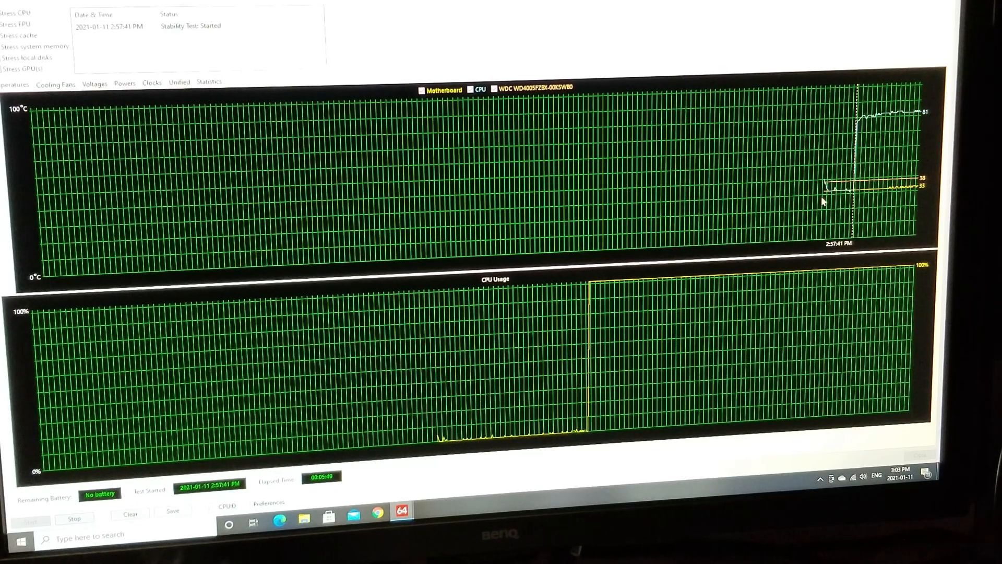
- Launch Cinebench R20 showing the Ryzen 7 5800X system details and CPU ranking
{"action": "left_click", "coordinate": [74, 517]}
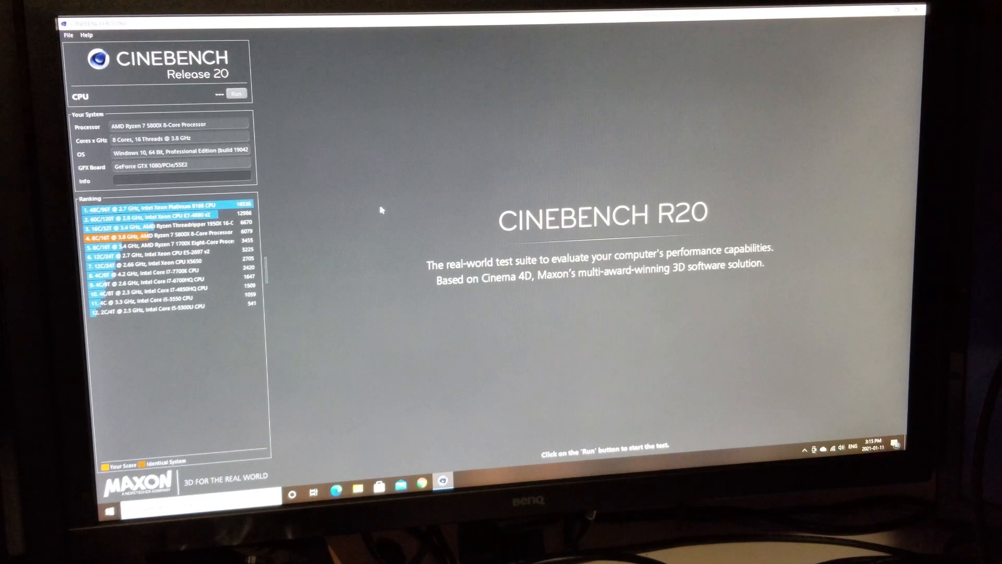
{"action": "mouse_move", "coordinate": [352, 141]}
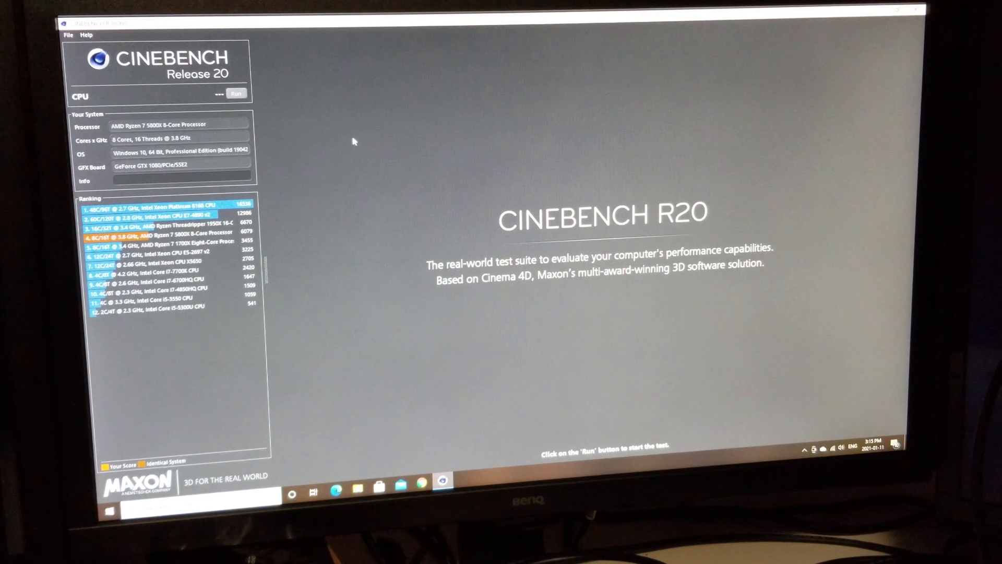
{"action": "mouse_move", "coordinate": [338, 105]}
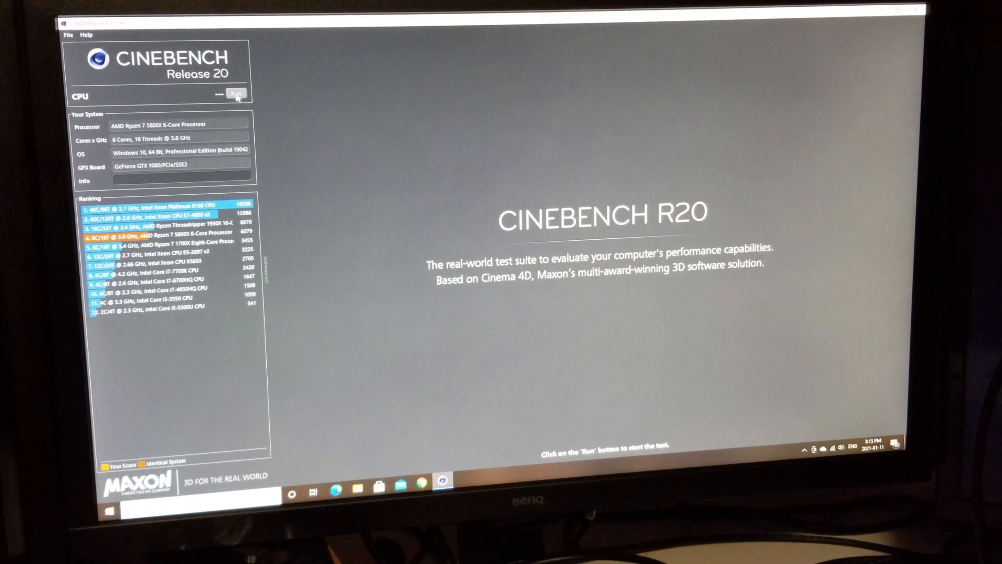
- Run the Cinebench R20 multi-core CPU test so the scene starts rendering
{"action": "left_click", "coordinate": [236, 94]}
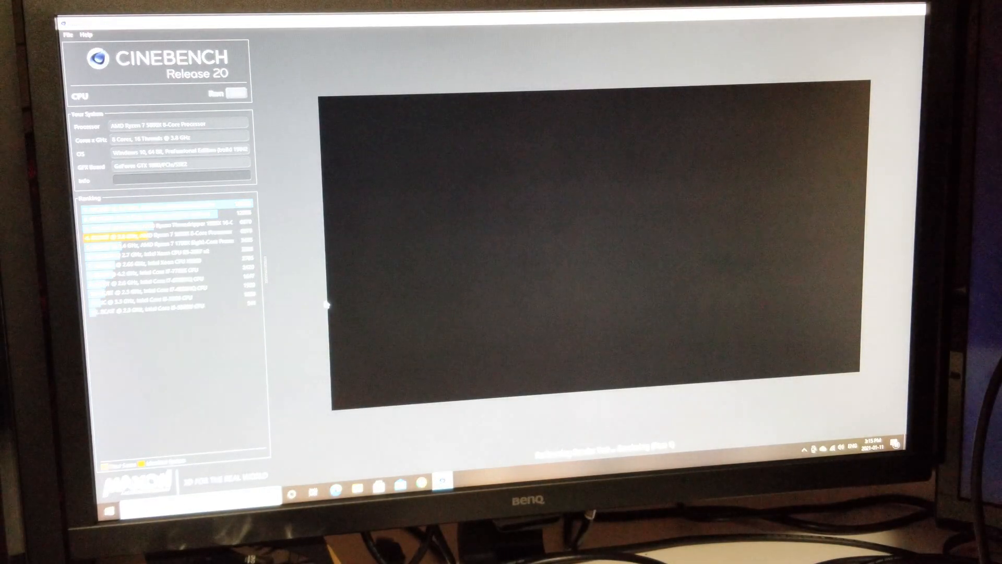
{"action": "left_click", "coordinate": [235, 93]}
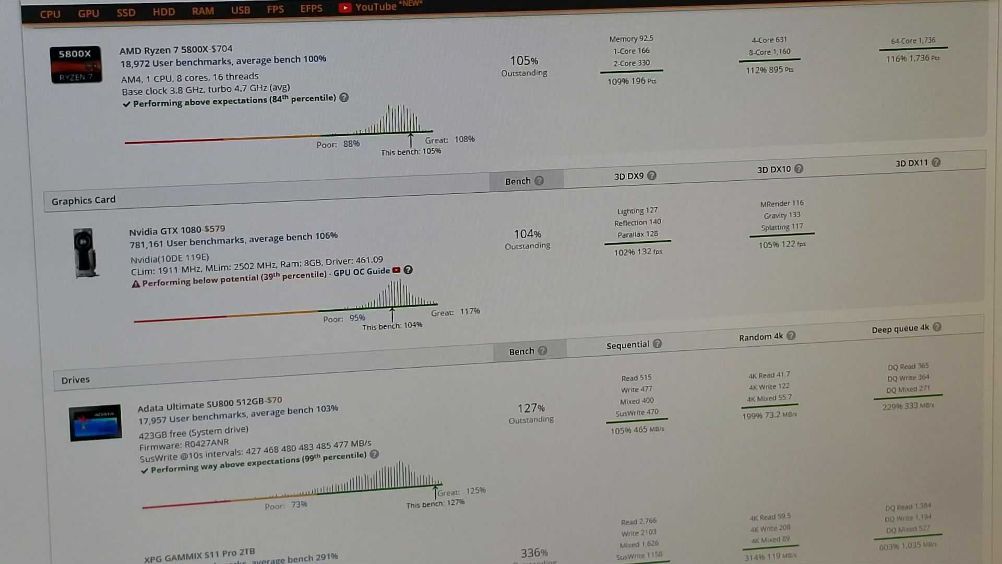
{"action": "mouse_move", "coordinate": [154, 134]}
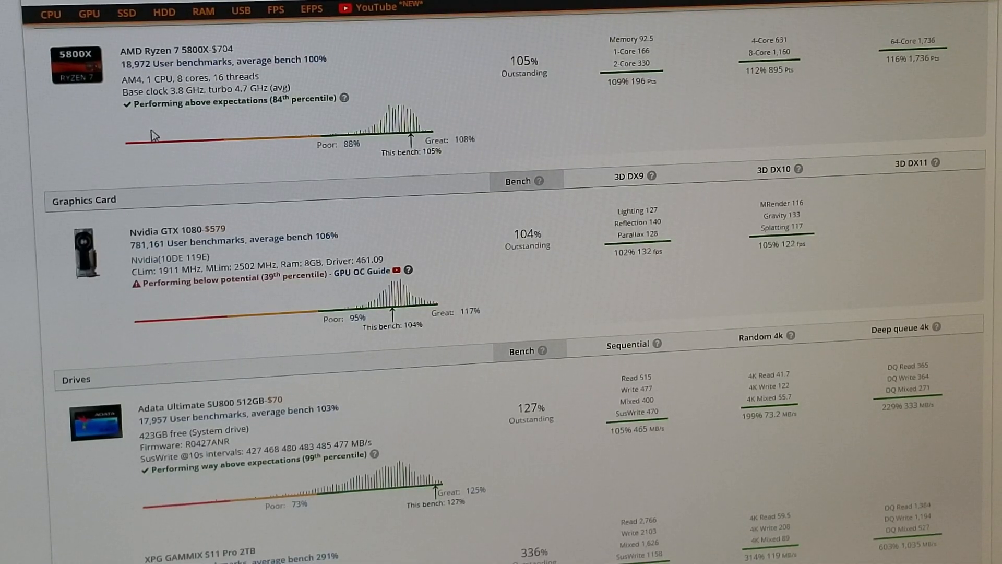
{"action": "mouse_move", "coordinate": [214, 120]}
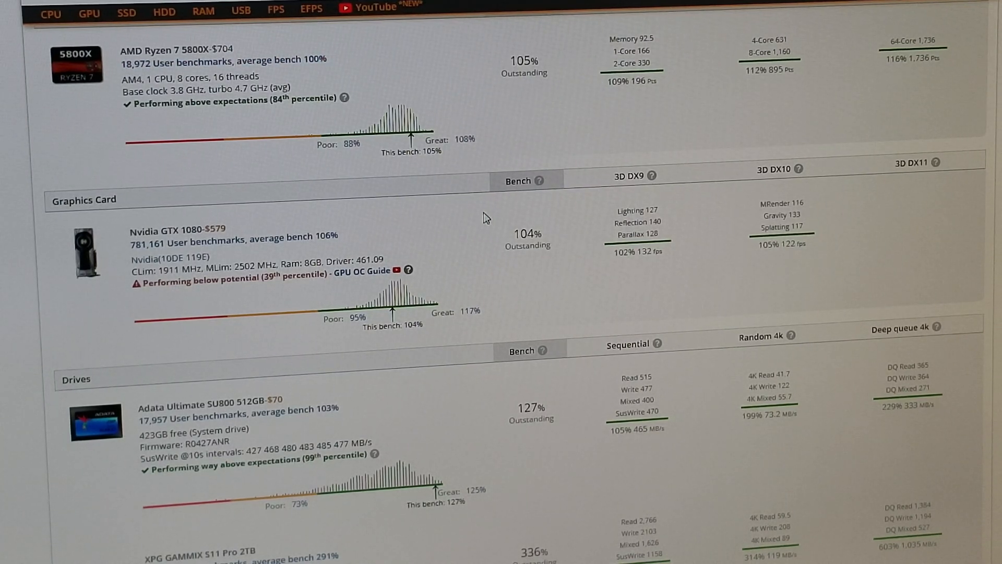
{"action": "scroll", "scroll_direction": "down", "scroll_amount": 3}
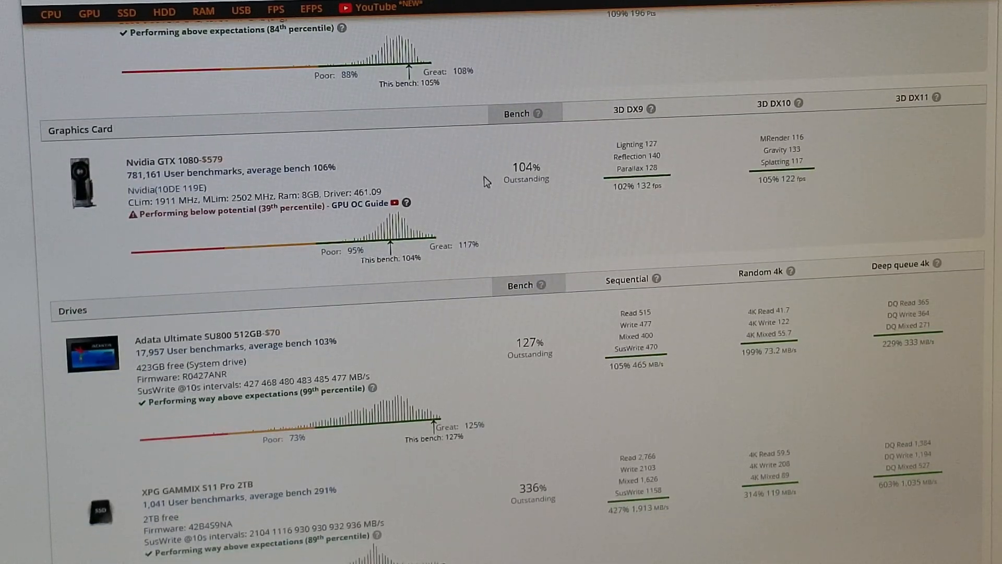
{"action": "mouse_move", "coordinate": [491, 194]}
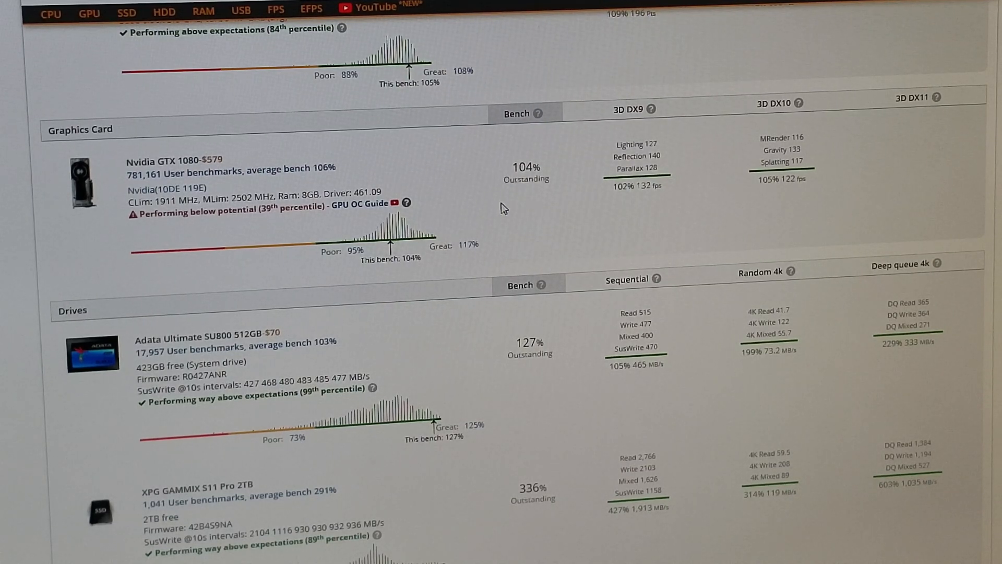
{"action": "scroll", "scroll_direction": "down", "scroll_amount": 3}
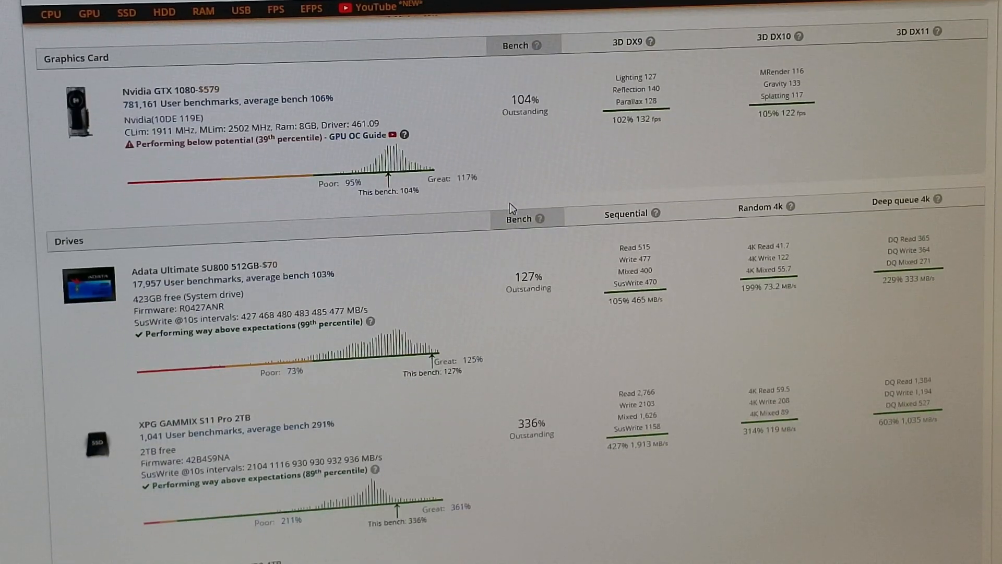
{"action": "scroll", "scroll_direction": "down", "scroll_amount": 3}
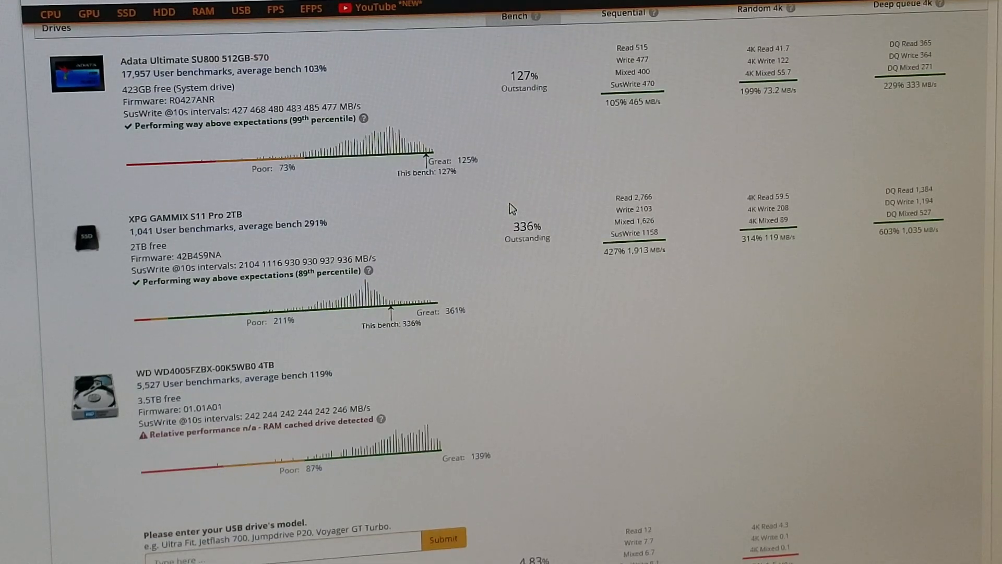
{"action": "mouse_move", "coordinate": [514, 142]}
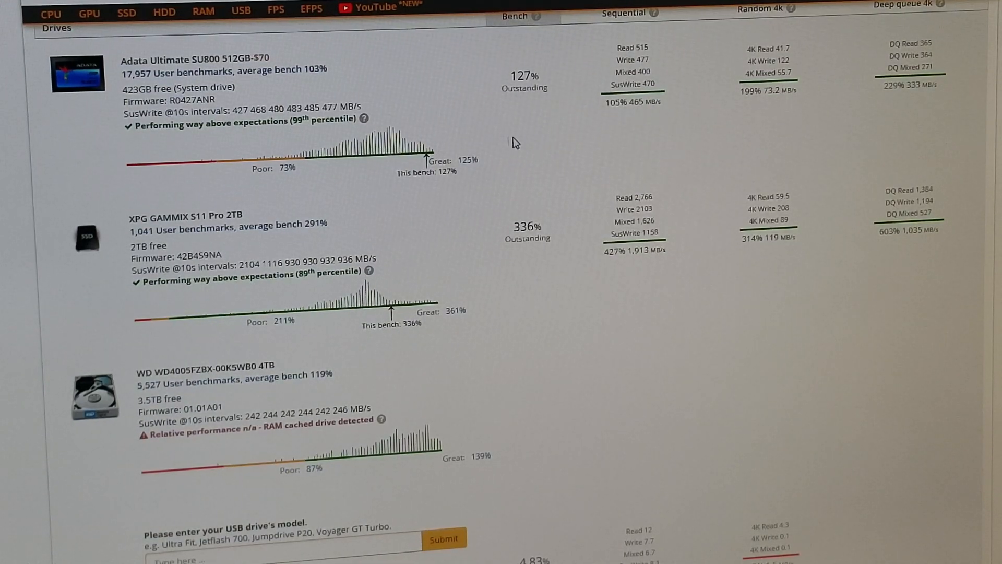
{"action": "scroll", "scroll_direction": "down", "scroll_amount": 3}
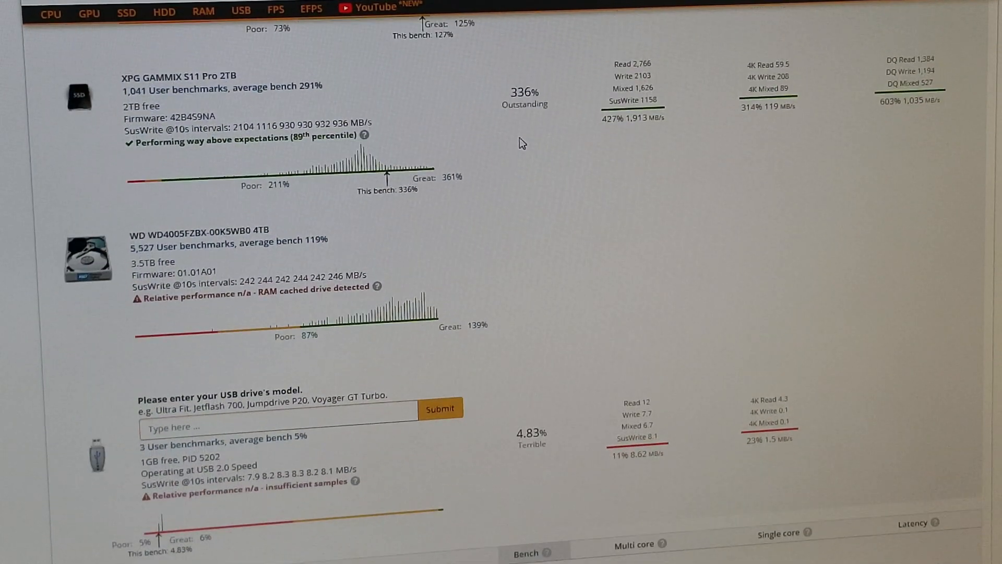
{"action": "scroll", "scroll_direction": "down", "scroll_amount": 3}
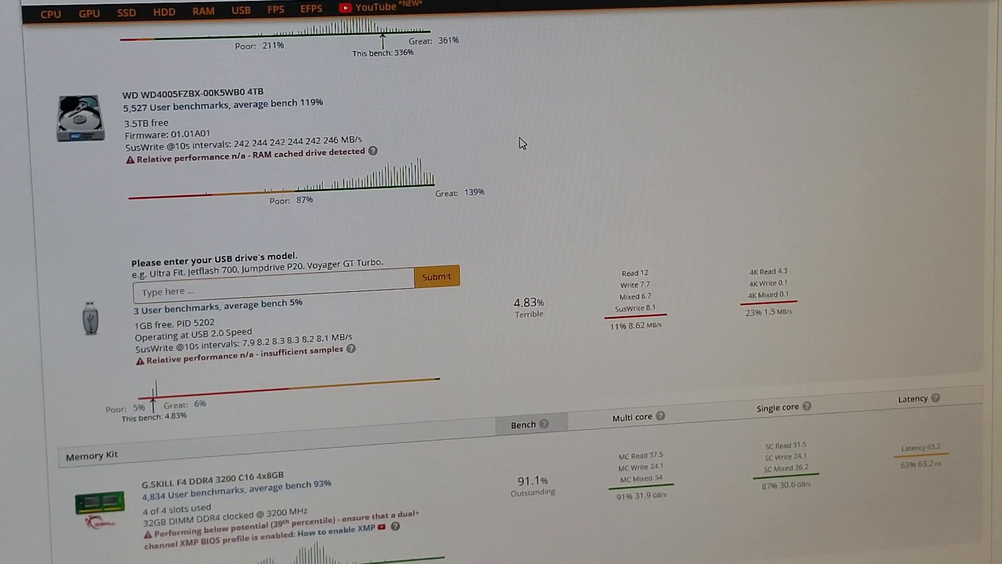
{"action": "scroll", "scroll_direction": "down", "scroll_amount": 3}
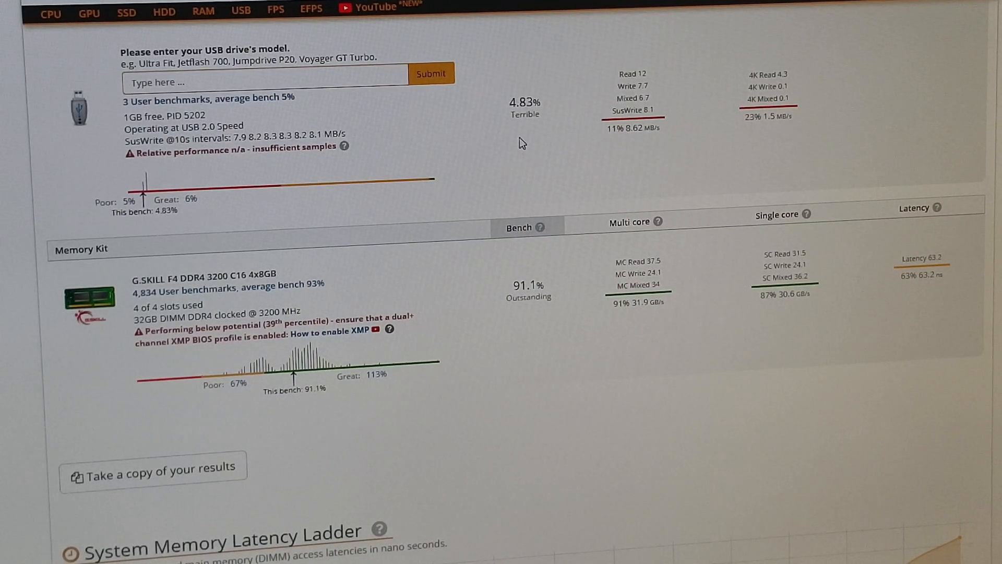
{"action": "scroll", "scroll_direction": "down", "scroll_amount": 3}
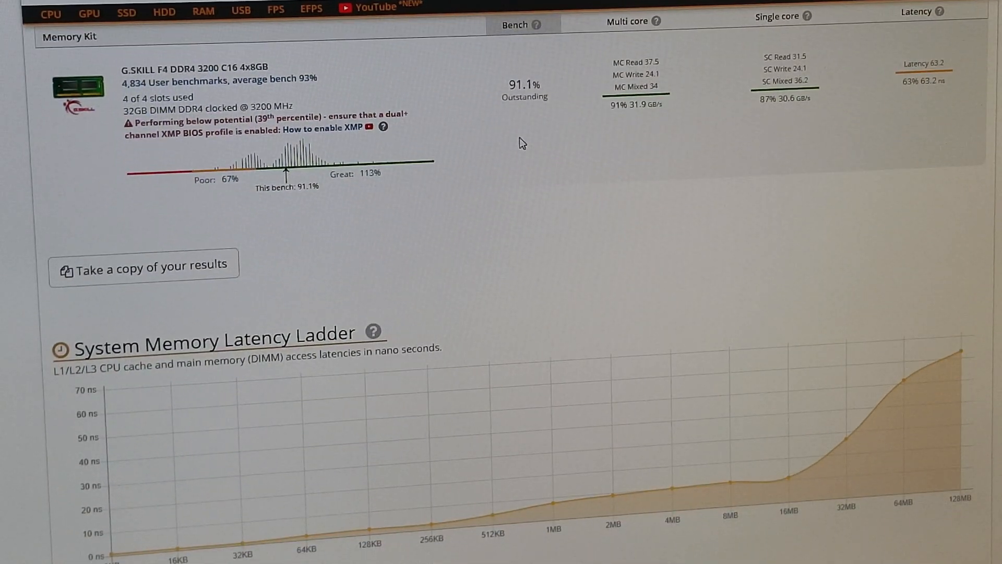
{"action": "scroll", "scroll_direction": "down", "scroll_amount": 3}
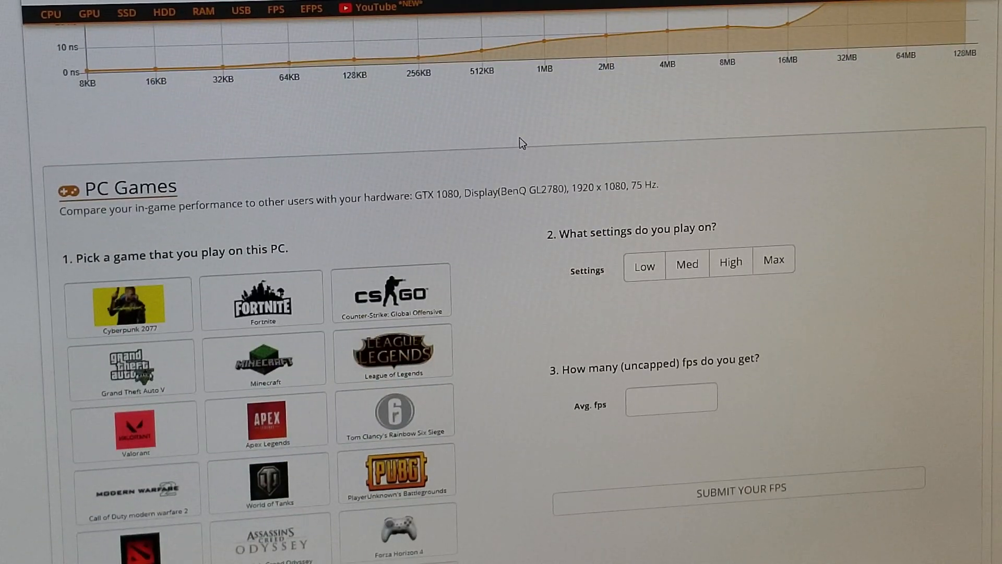
{"action": "scroll", "scroll_direction": "down", "scroll_amount": 3}
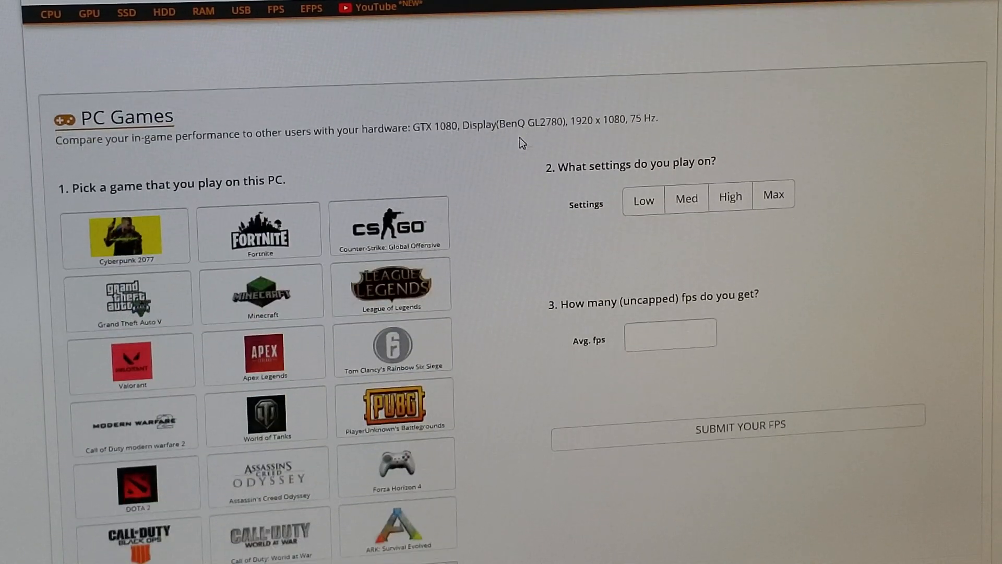
{"action": "scroll", "scroll_direction": "down", "scroll_amount": 3}
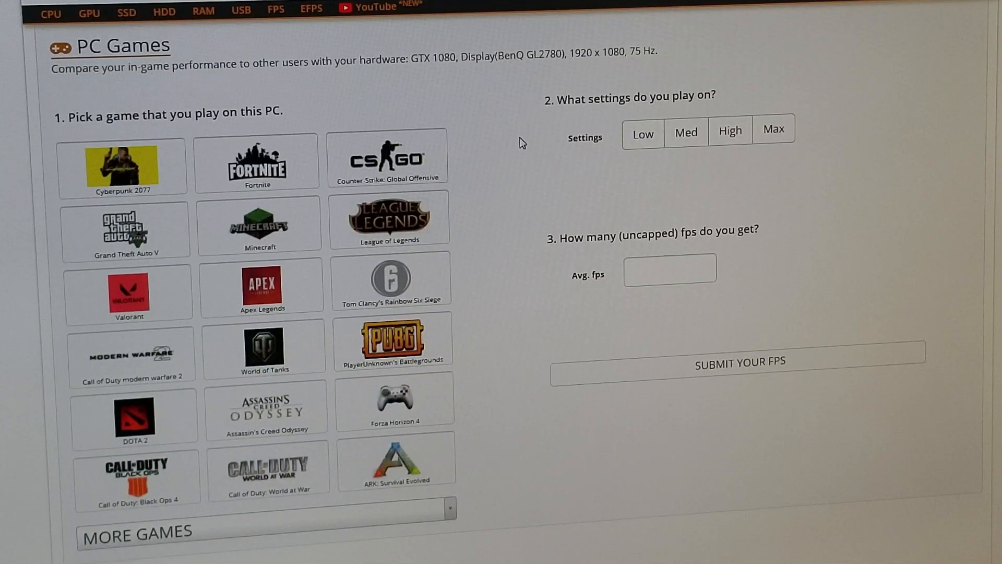
{"action": "scroll", "scroll_direction": "down", "scroll_amount": 3}
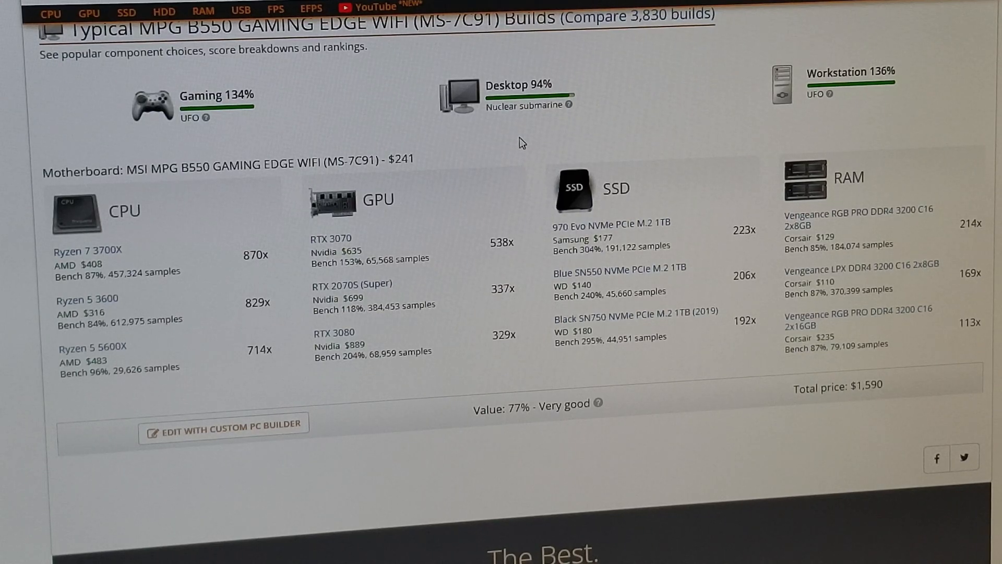
{"action": "scroll", "scroll_direction": "down", "scroll_amount": 3}
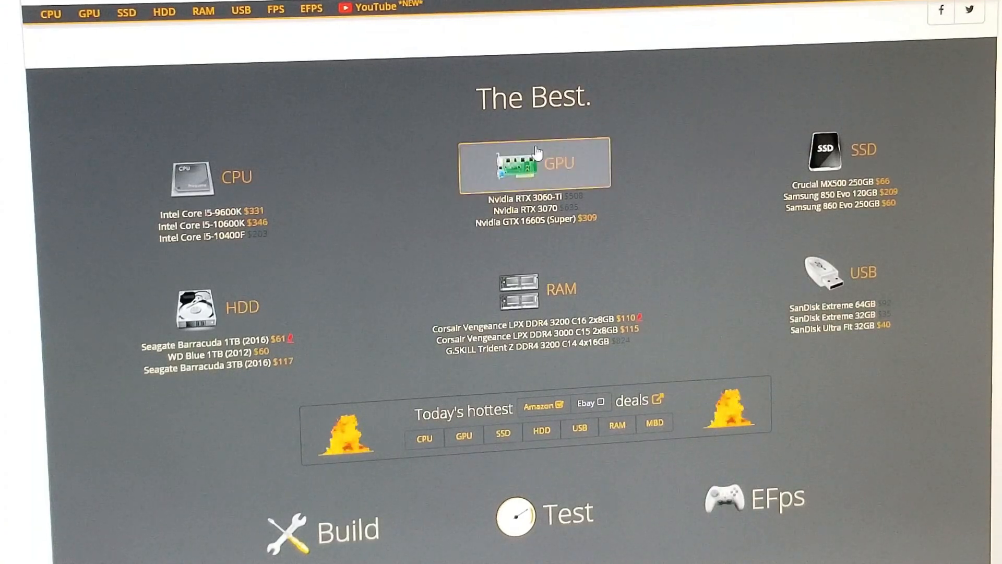
{"action": "scroll", "scroll_direction": "down", "scroll_amount": 3}
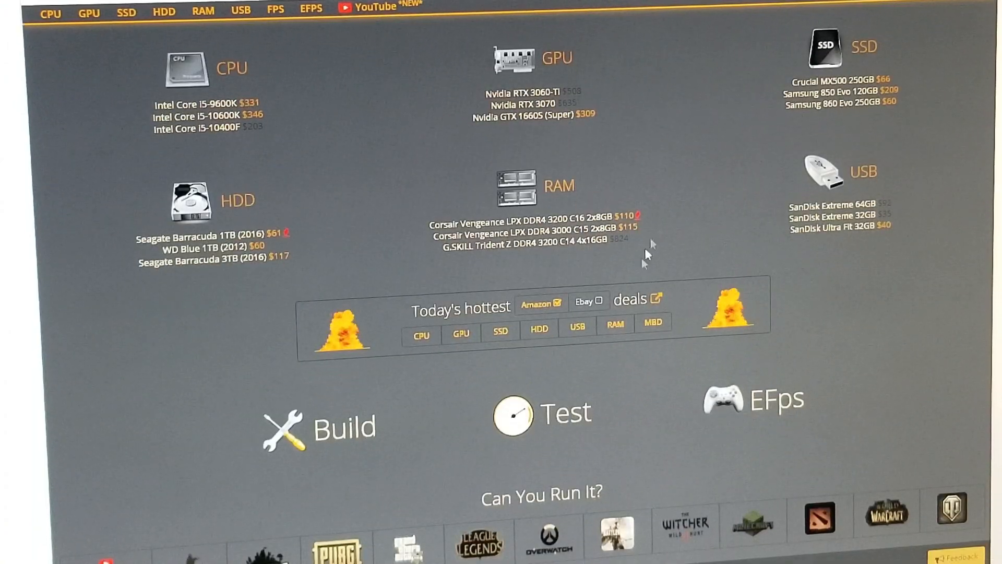
{"action": "mouse_move", "coordinate": [542, 493]}
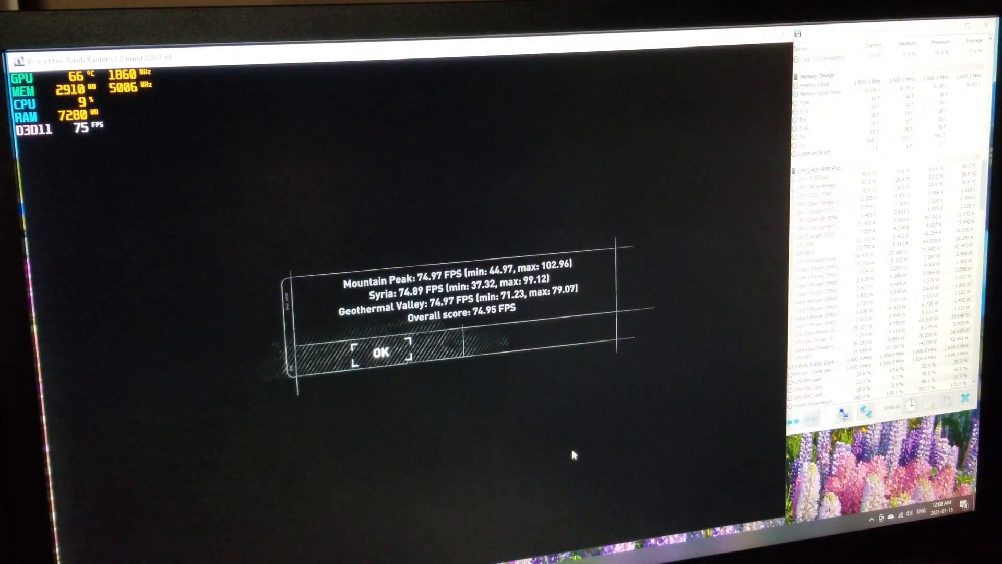
- Dismiss the Rise of the Tomb Raider benchmark summary showing 74.95 FPS overall
{"action": "left_click", "coordinate": [384, 353]}
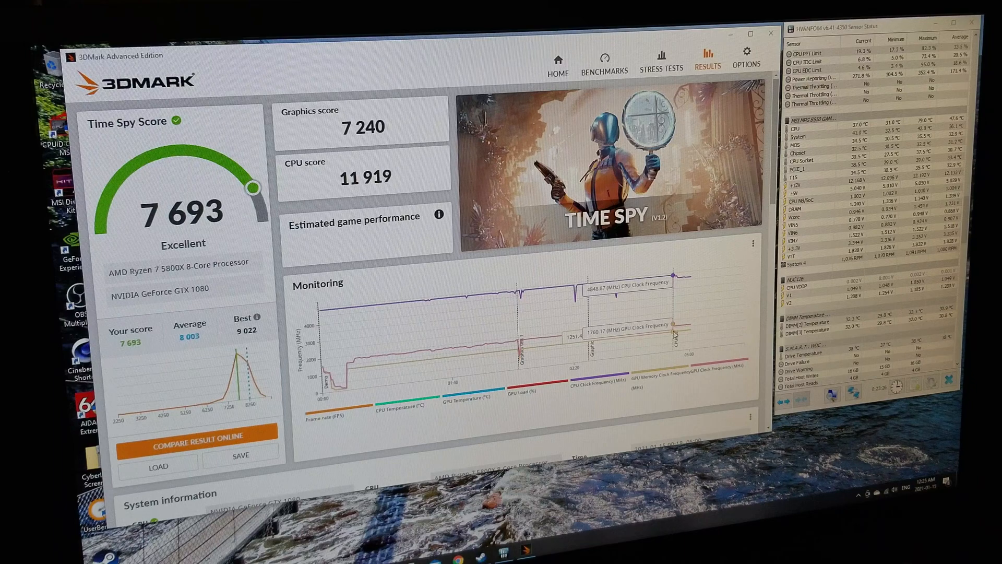
{"action": "scroll", "scroll_direction": "down", "scroll_amount": 3}
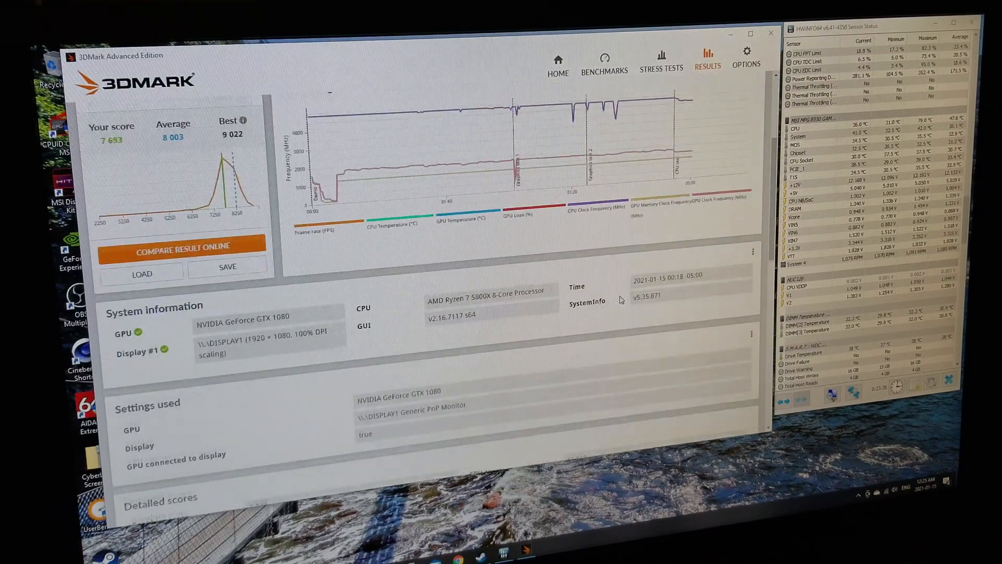
{"action": "scroll", "scroll_direction": "down", "scroll_amount": 3}
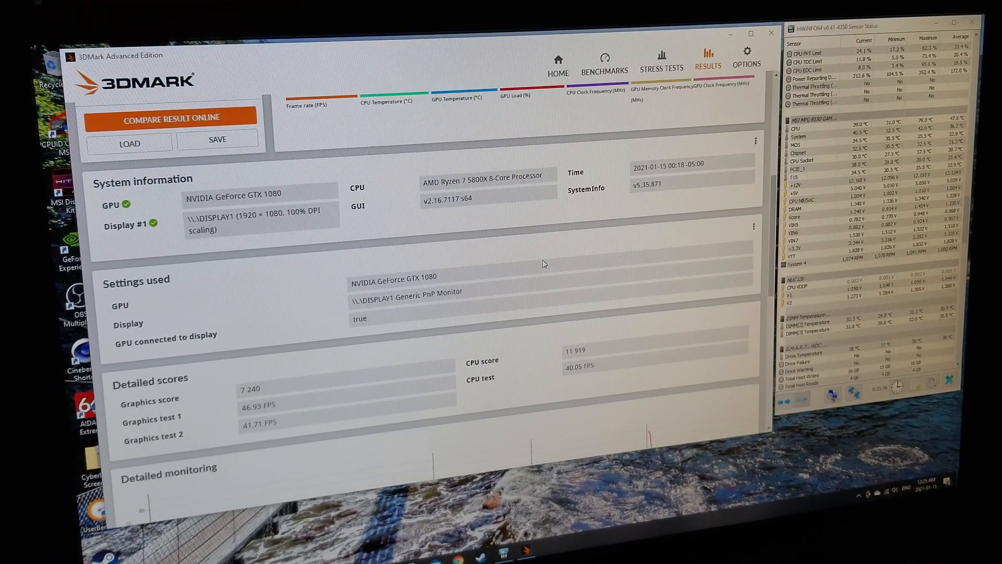
{"action": "scroll", "scroll_direction": "down", "scroll_amount": 3}
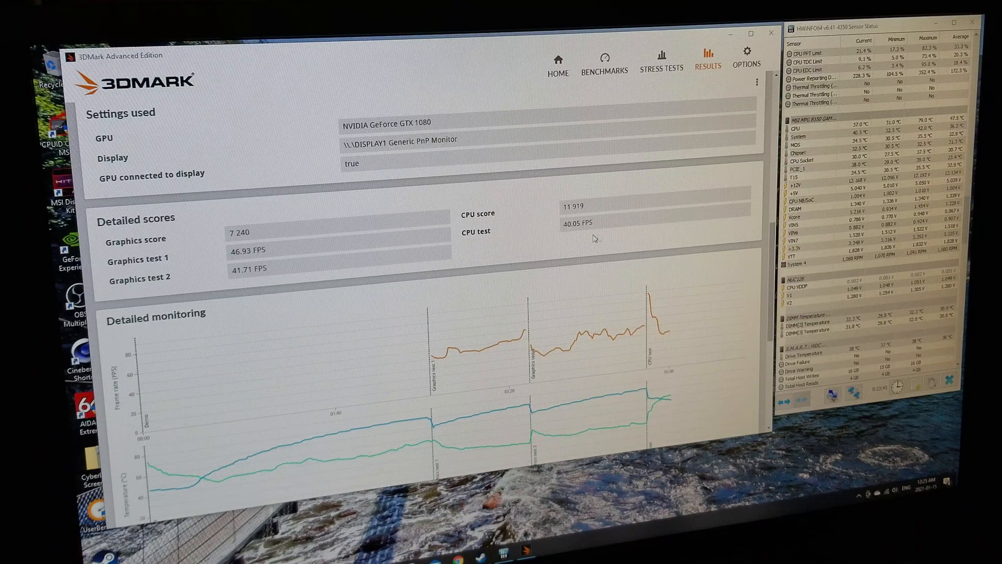
{"action": "scroll", "scroll_direction": "down", "scroll_amount": 3}
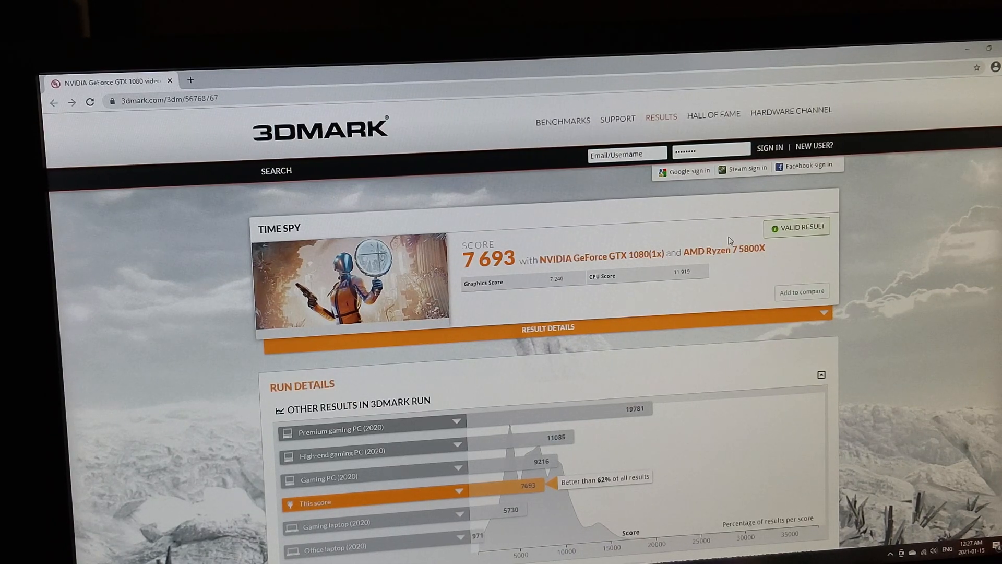
- Scroll the Time Spy 7 693 result through GTX 1080, Ryzen 7 5800X and memory details
{"action": "scroll", "scroll_direction": "down", "scroll_amount": 3}
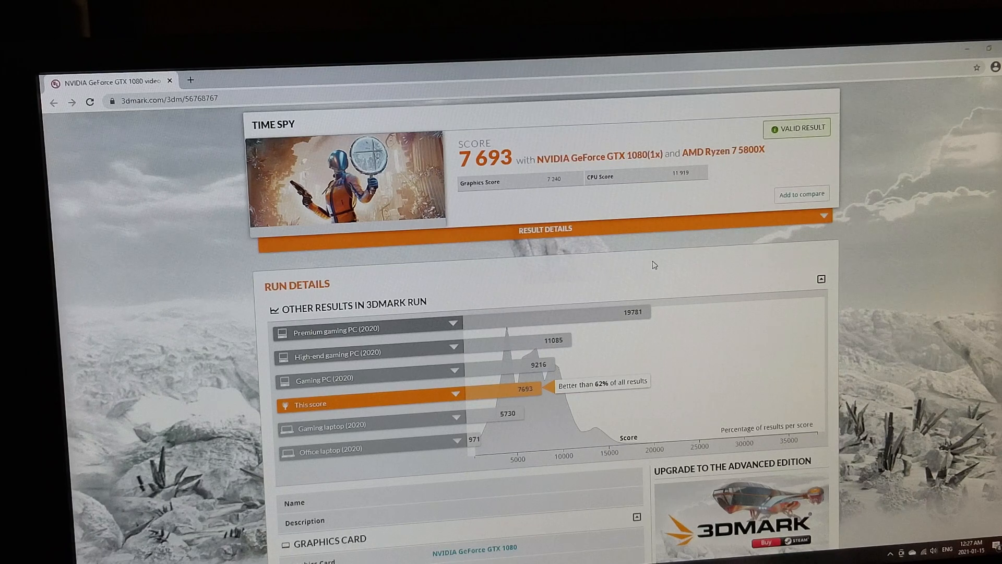
{"action": "mouse_move", "coordinate": [644, 239]}
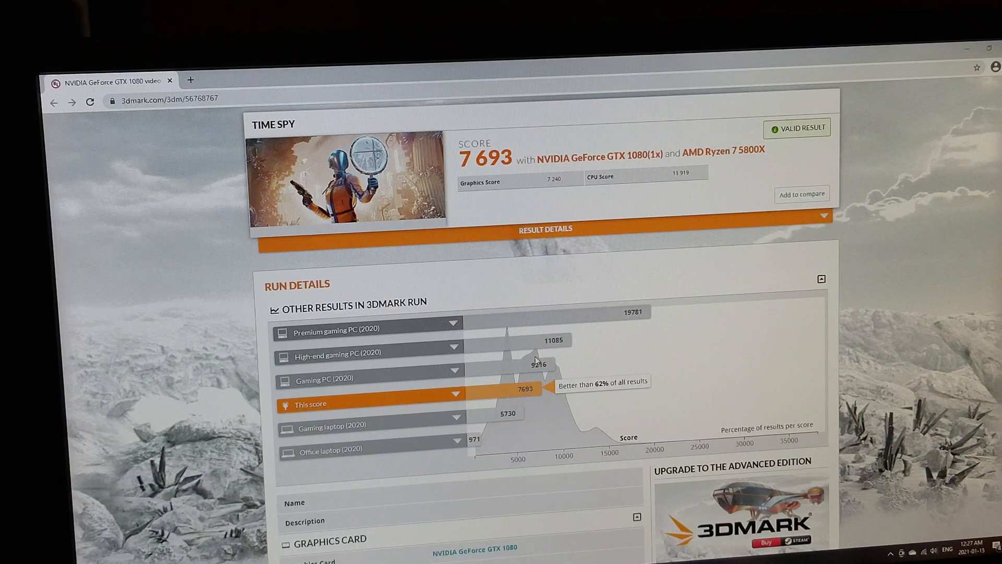
{"action": "scroll", "scroll_direction": "down", "scroll_amount": 3}
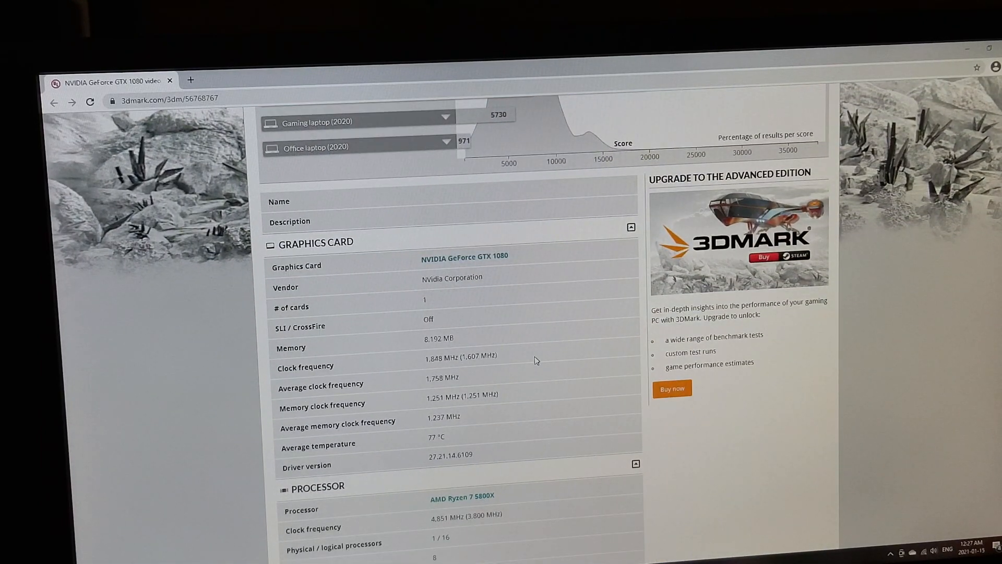
{"action": "scroll", "scroll_direction": "down", "scroll_amount": 3}
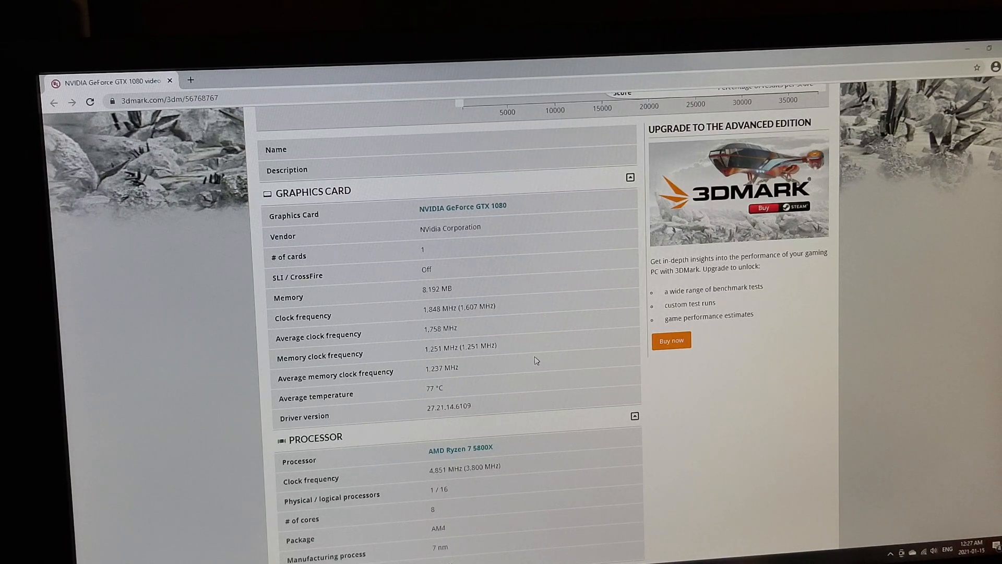
{"action": "scroll", "scroll_direction": "down", "scroll_amount": 3}
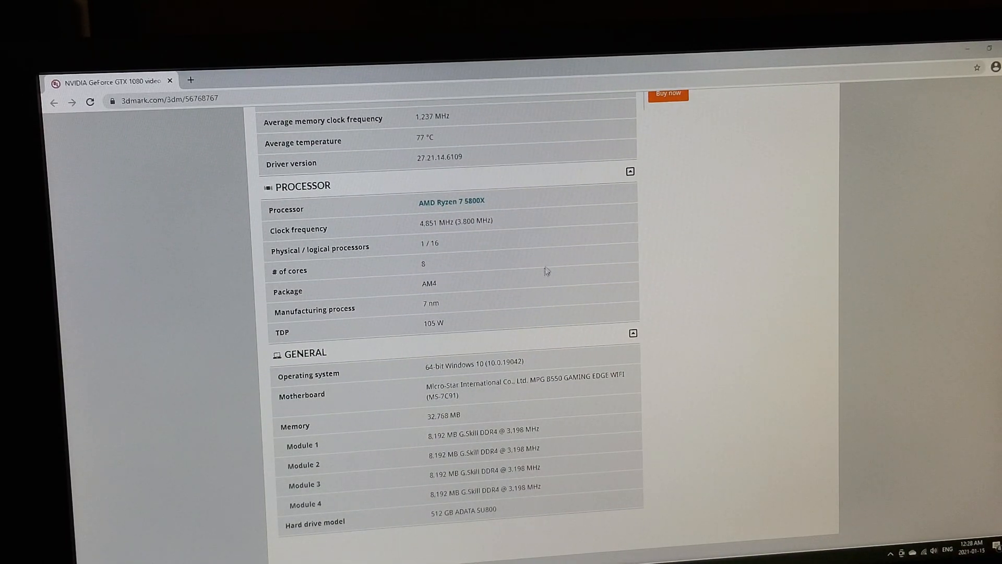
{"action": "mouse_move", "coordinate": [449, 332]}
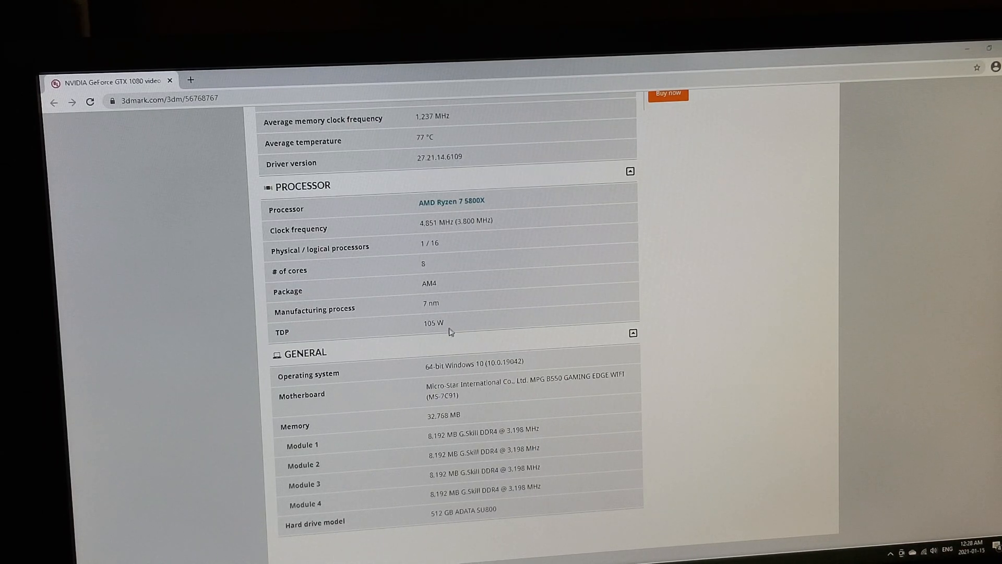
{"action": "scroll", "scroll_direction": "down", "scroll_amount": 3}
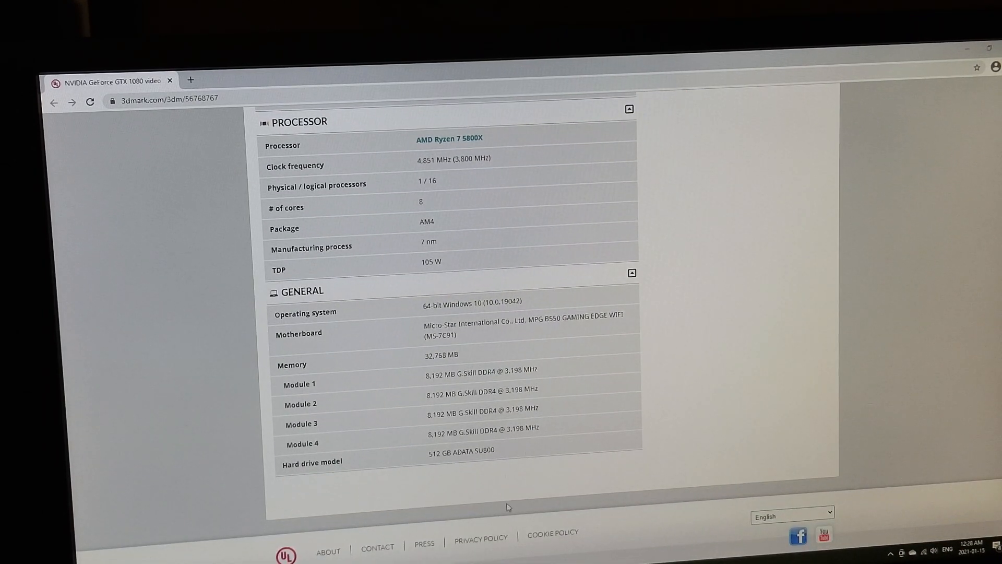